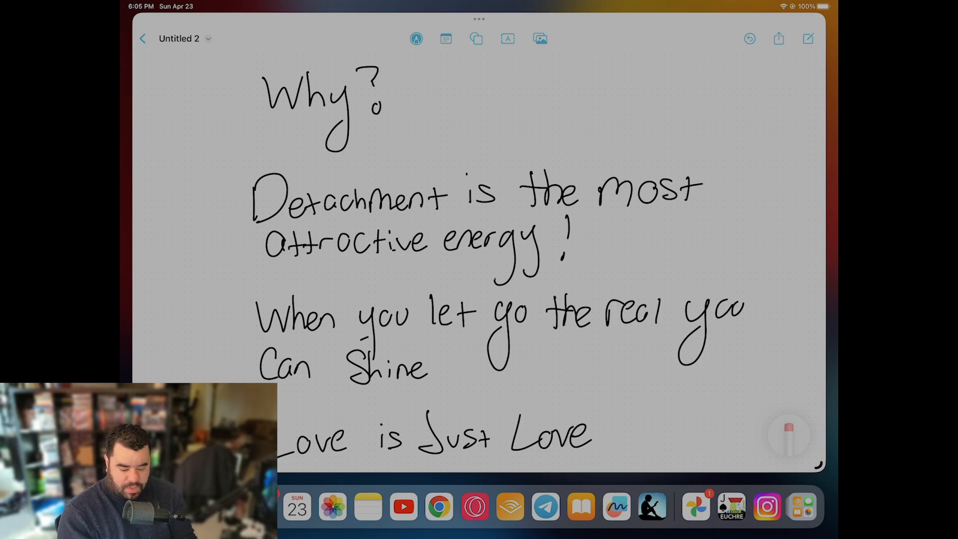
Step: Scroll down past the handwritten notes to the Consciousness and 4 Levels of Action charts
scroll("down", 3)
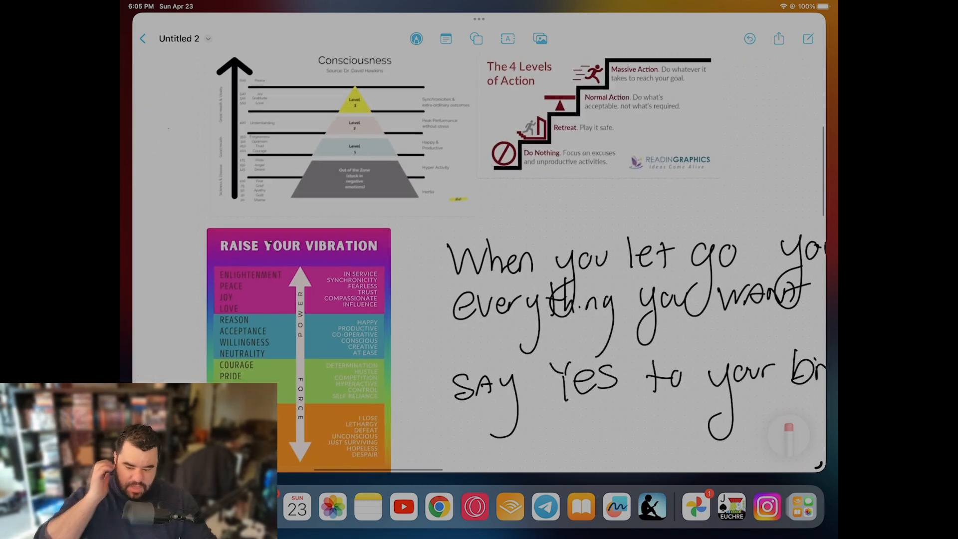
Step: Scroll to reveal the handwritten Identity note under the pillars sketch, beside the breakup note
scroll("down", 3)
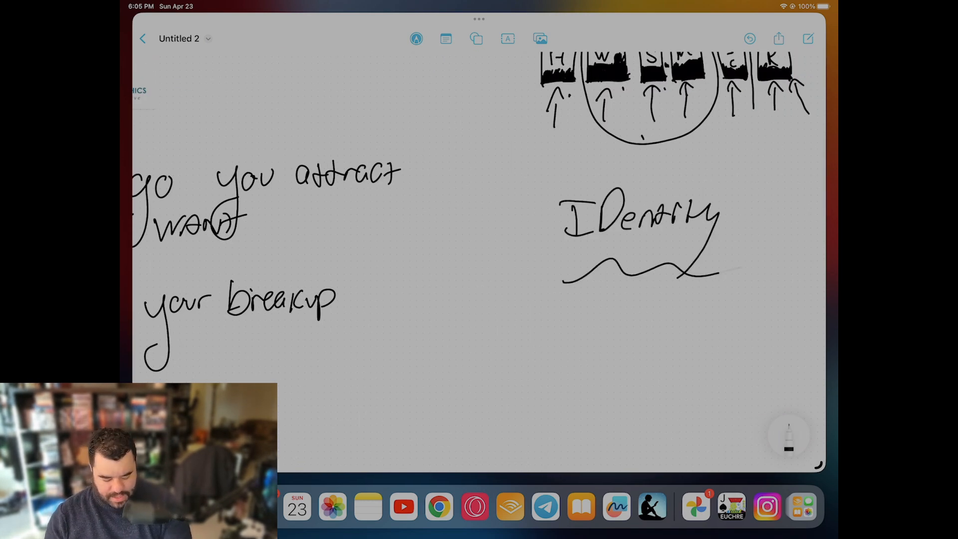
left_click_drag(702, 267, 764, 265)
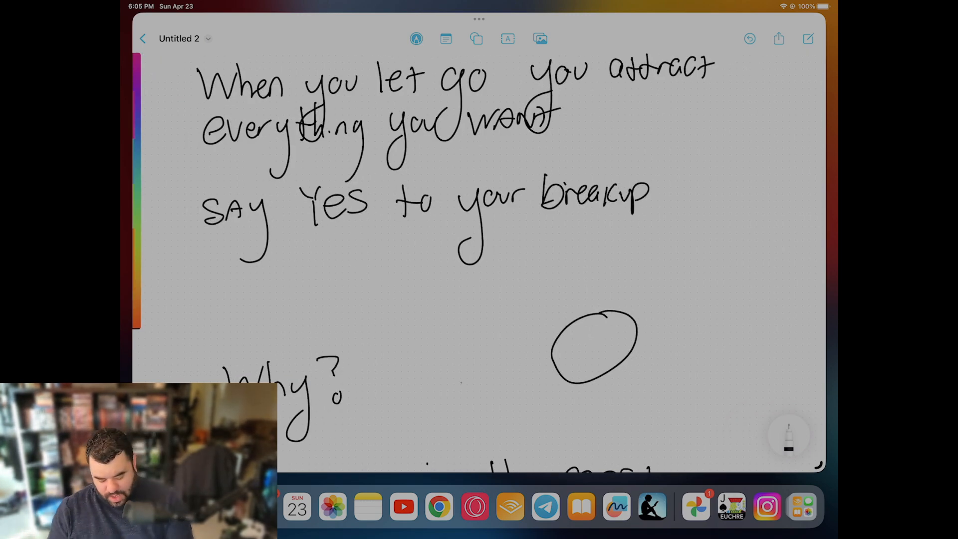
Step: Scroll the canvas over to the Raise Your Vibration chart with DESIRE circled
scroll("down", 3)
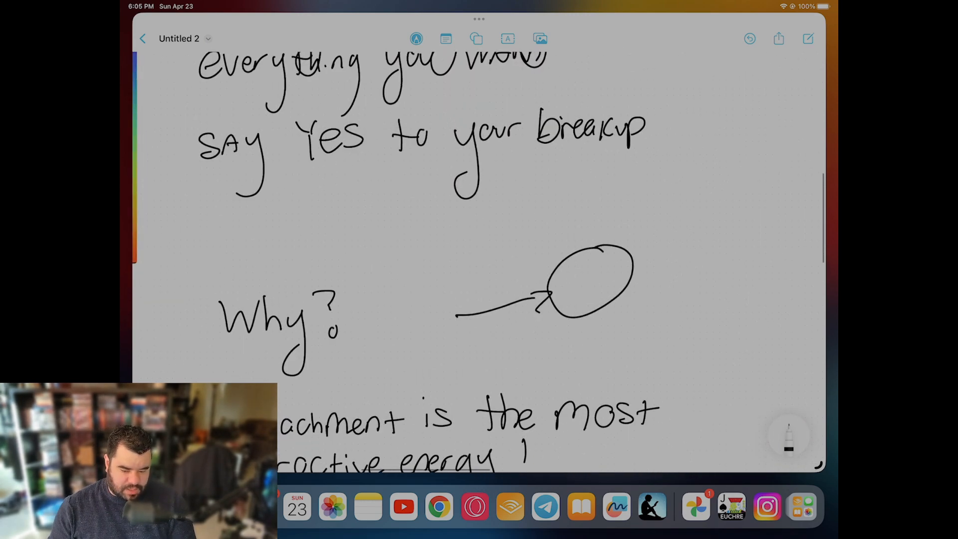
scroll("down", 3)
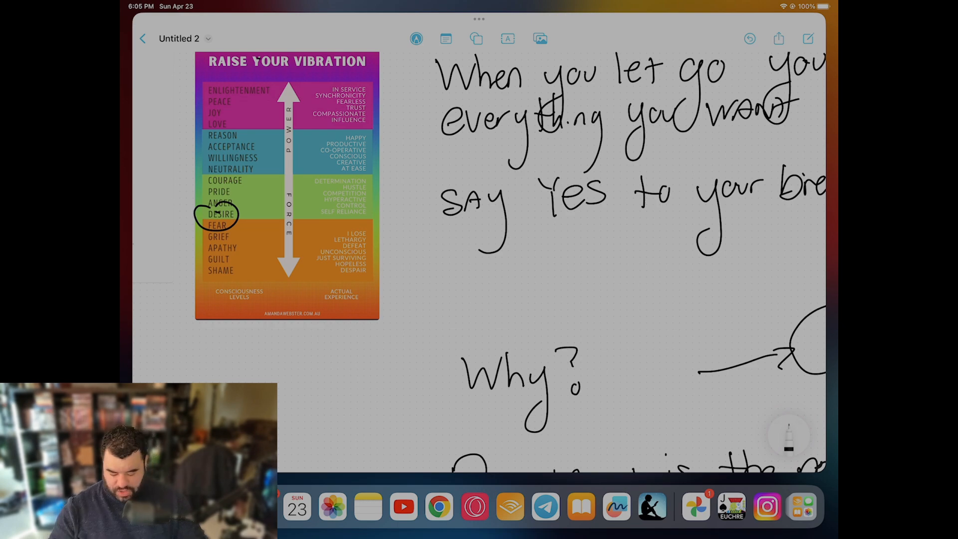
scroll("down", 3)
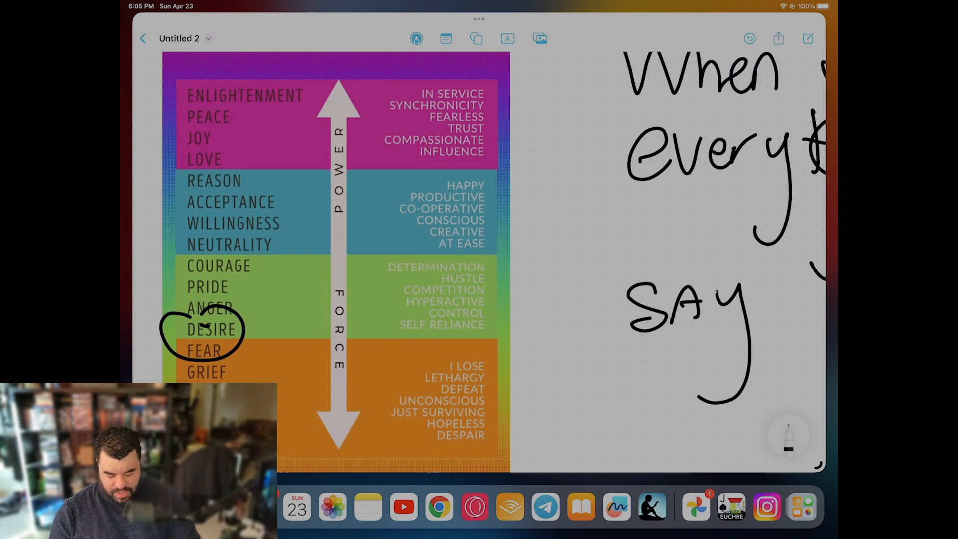
scroll("down", 3)
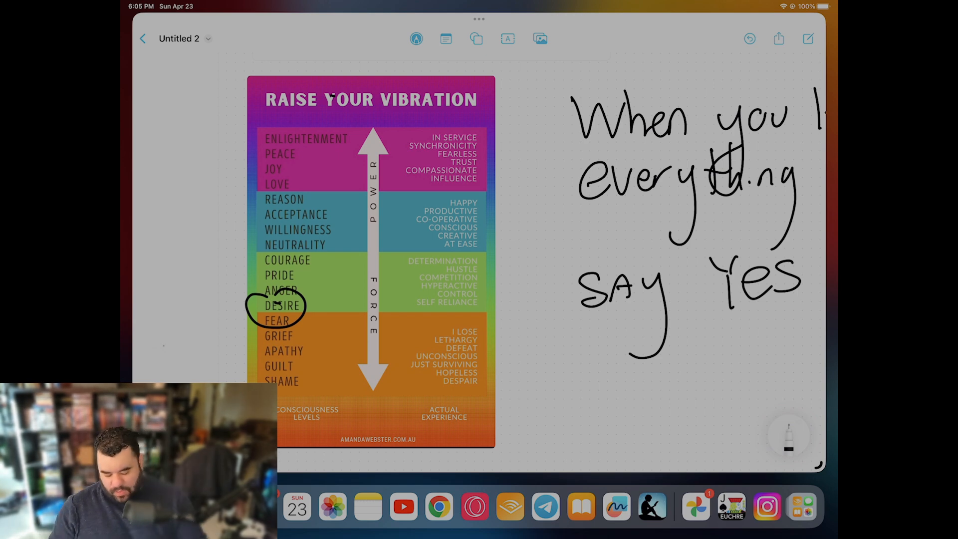
Step: Draw pen loops around JOY, LOVE and the levels from COURAGE down to SHAME
left_click_drag(281, 171, 263, 201)
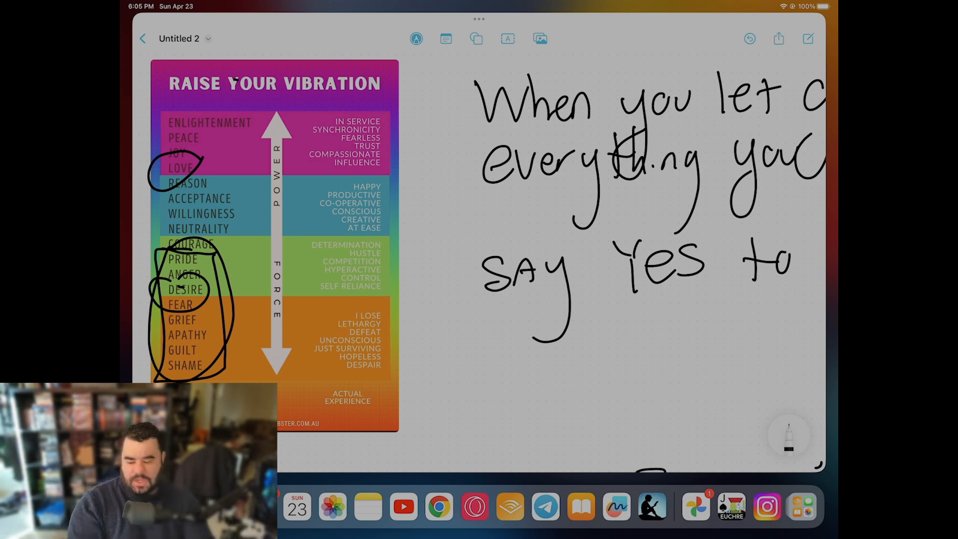
scroll("down", 3)
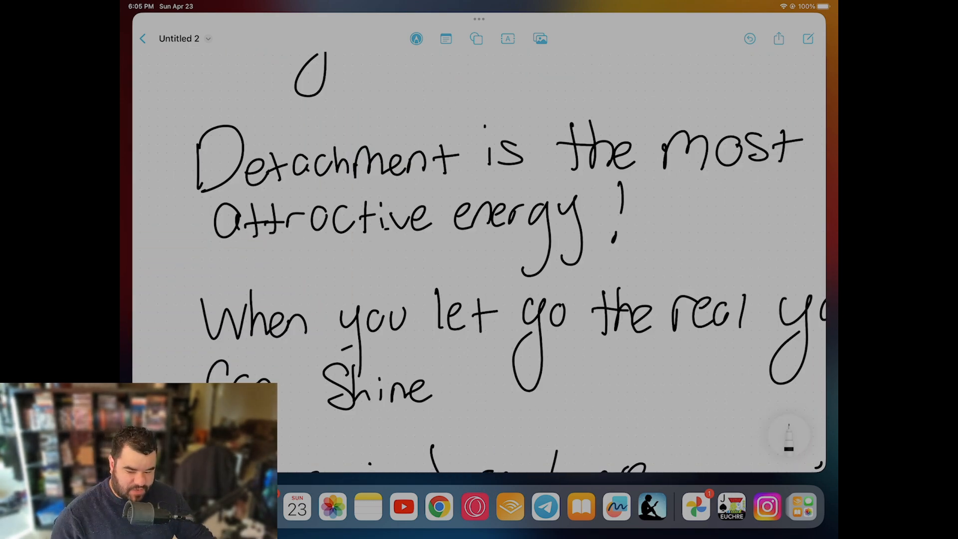
scroll("down", 3)
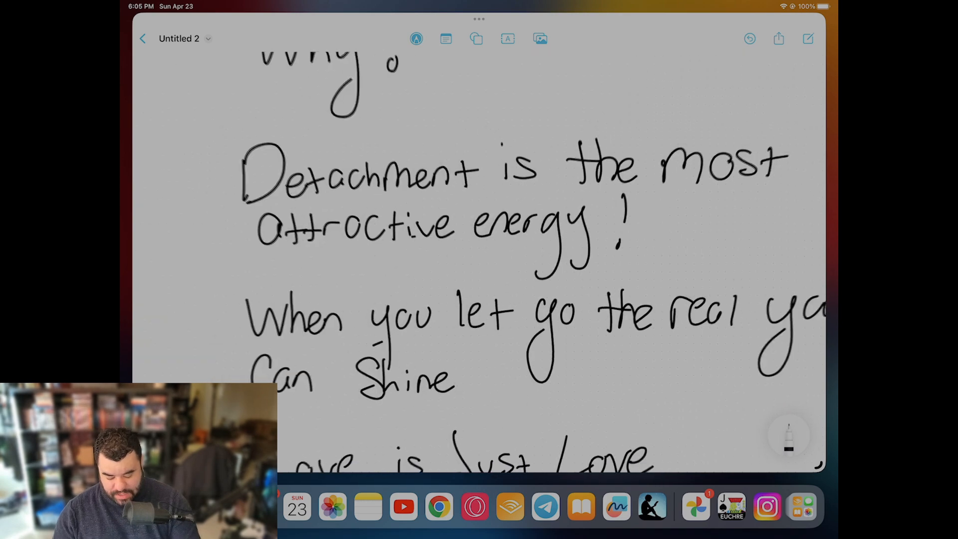
scroll("down", 3)
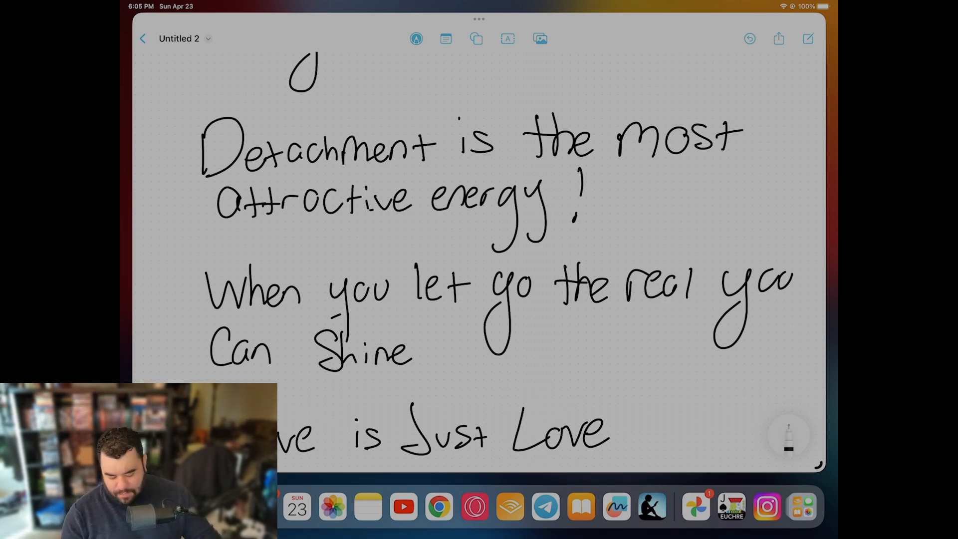
Step: Scroll down the letting-go note past the 'Love' written beside 'Can Shine'
scroll("down", 3)
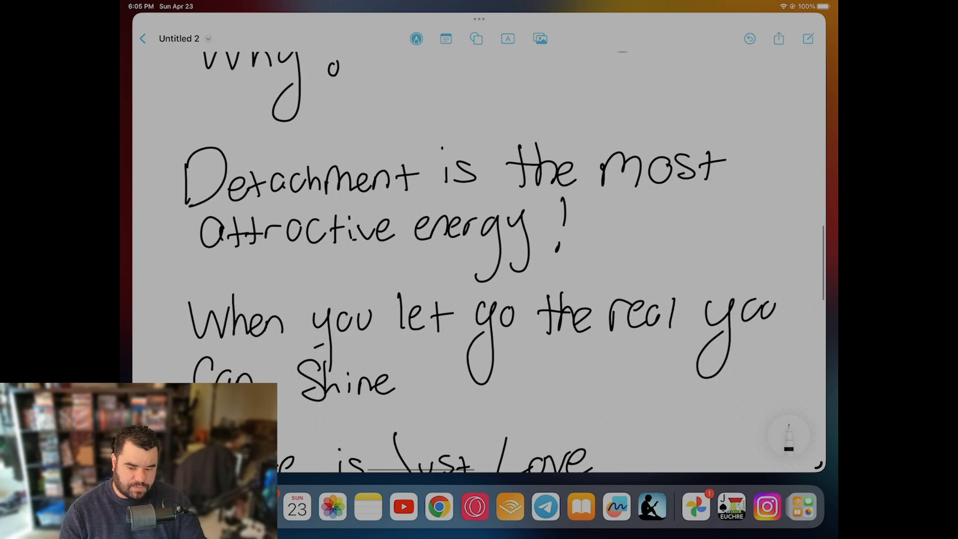
scroll("down", 3)
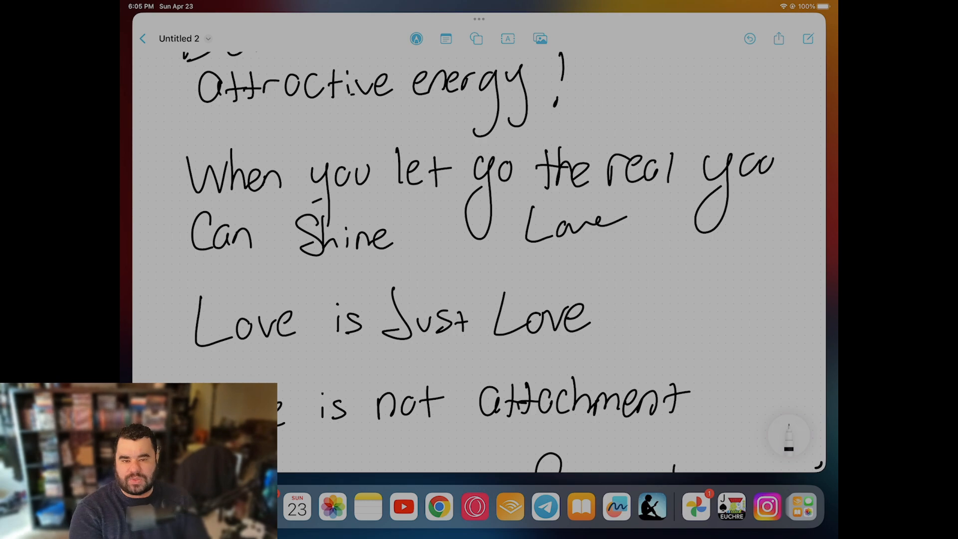
Step: Draw a pen box around 'This life is Not forever!' and scroll to check it
scroll("down", 3)
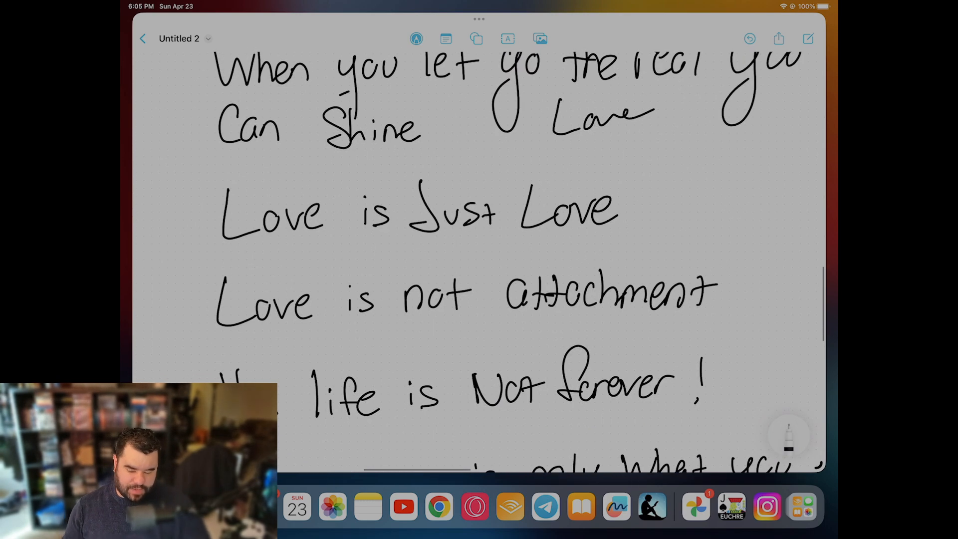
scroll("down", 3)
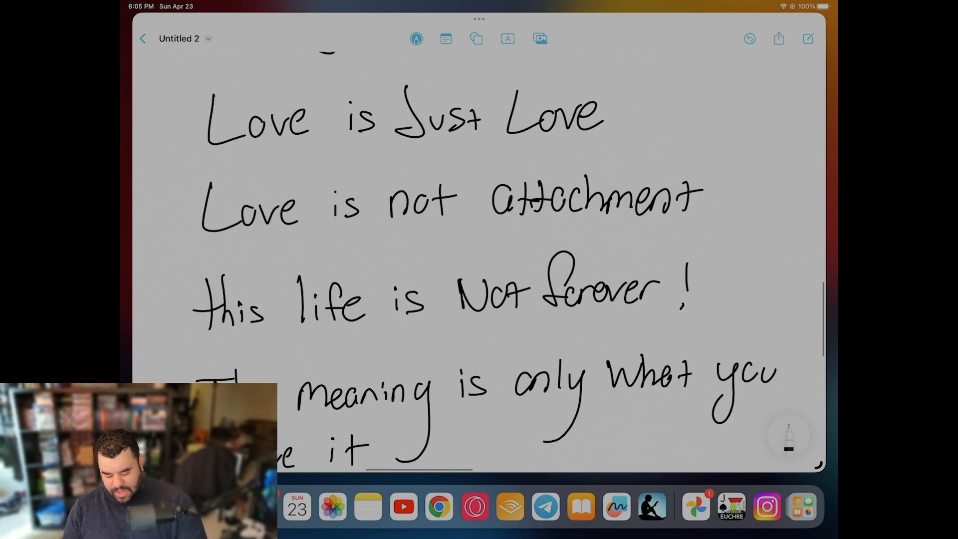
left_click_drag(196, 348, 678, 340)
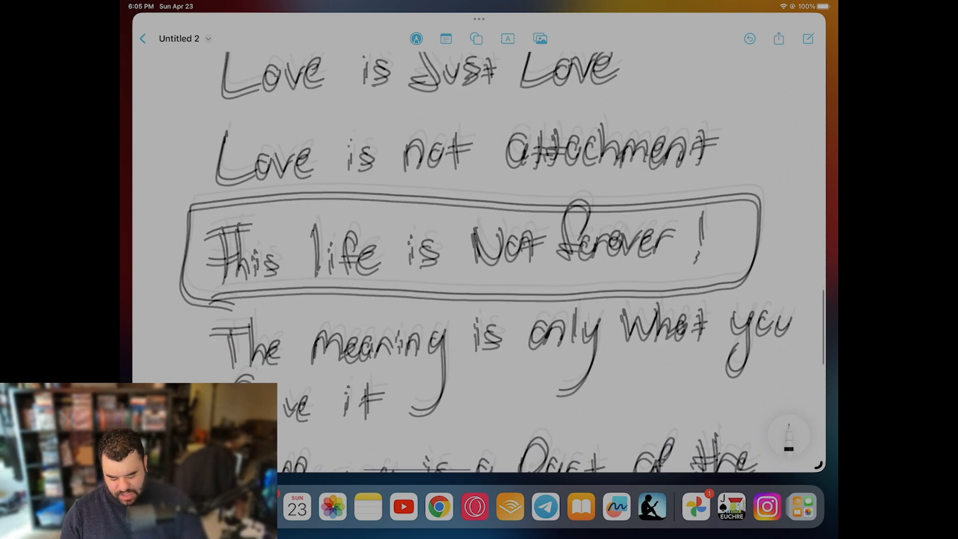
scroll("down", 3)
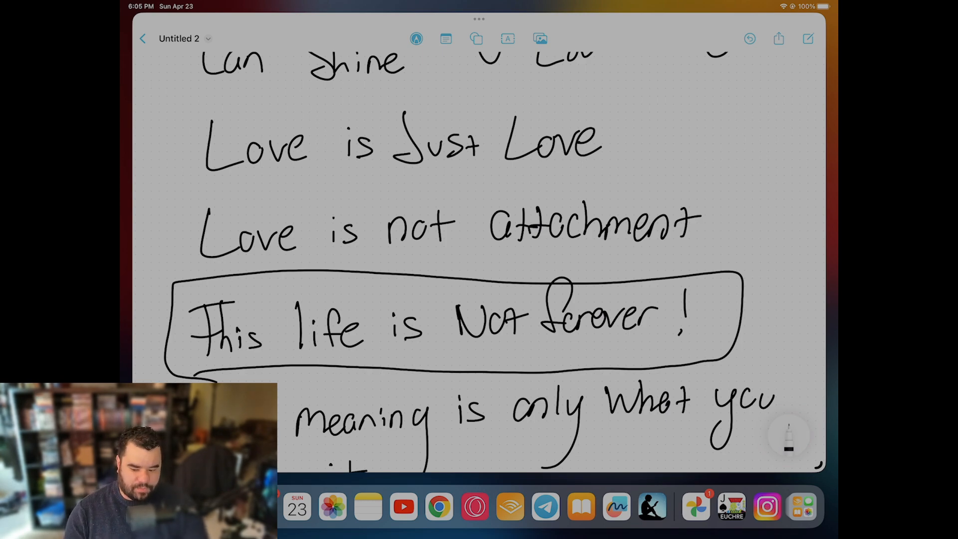
scroll("down", 3)
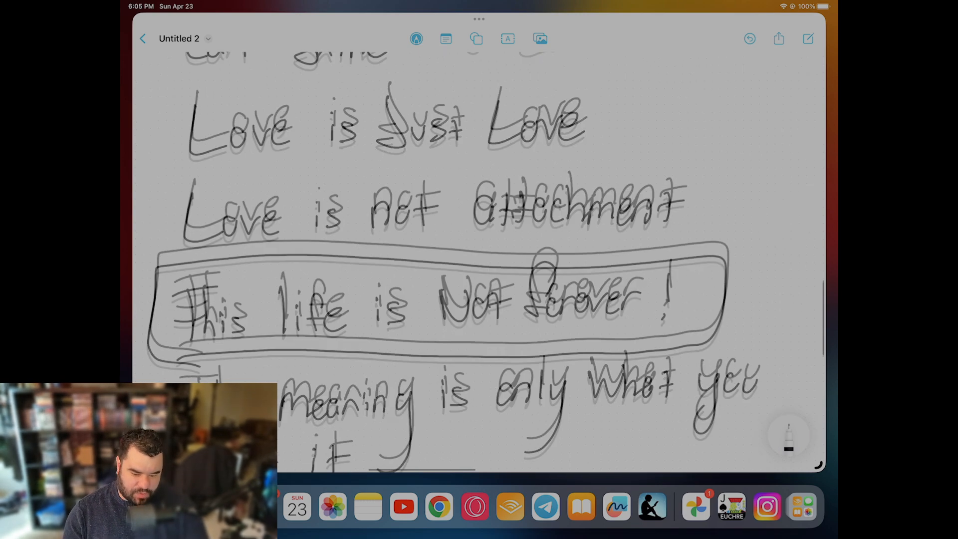
scroll("down", 3)
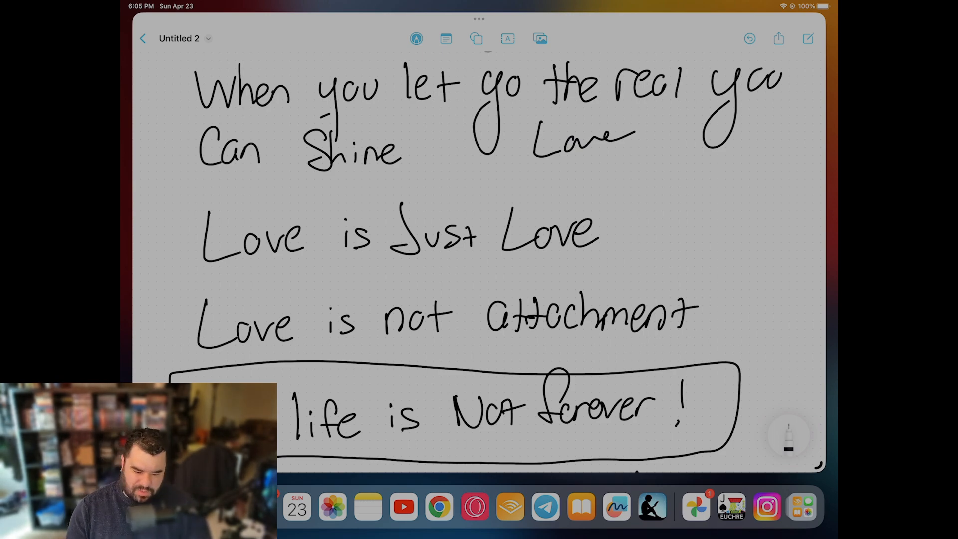
scroll("down", 3)
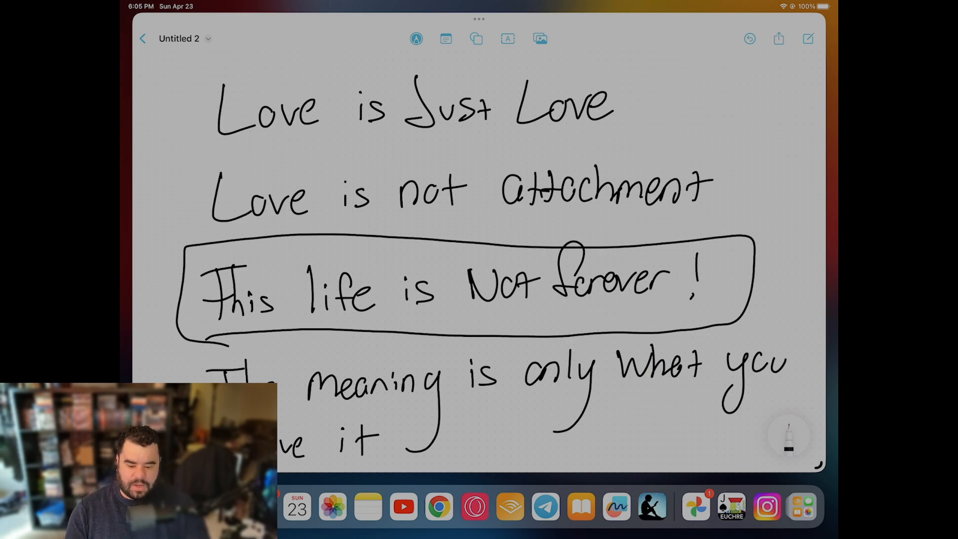
Step: Pan the canvas to the space right of the boxed 'This life is Not forever!' note
scroll("down", 3)
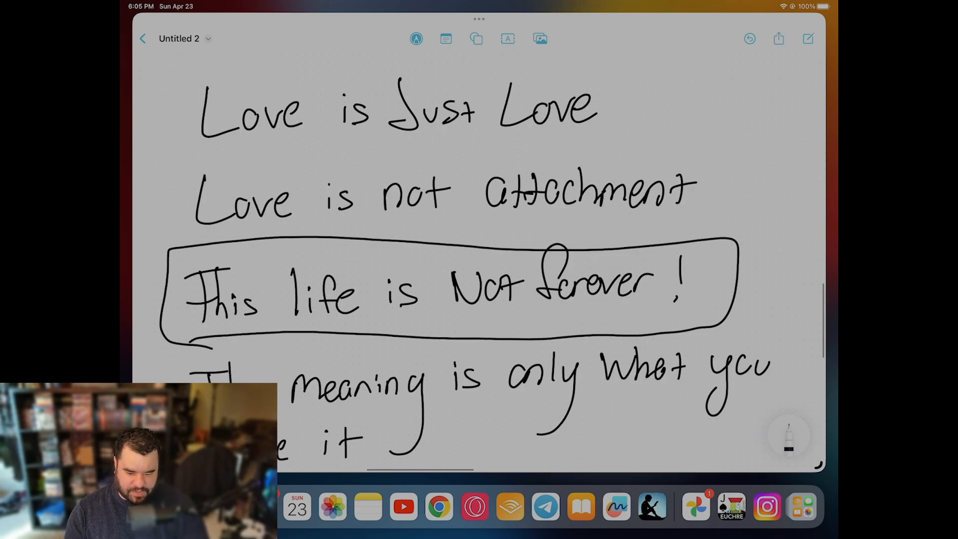
scroll("down", 3)
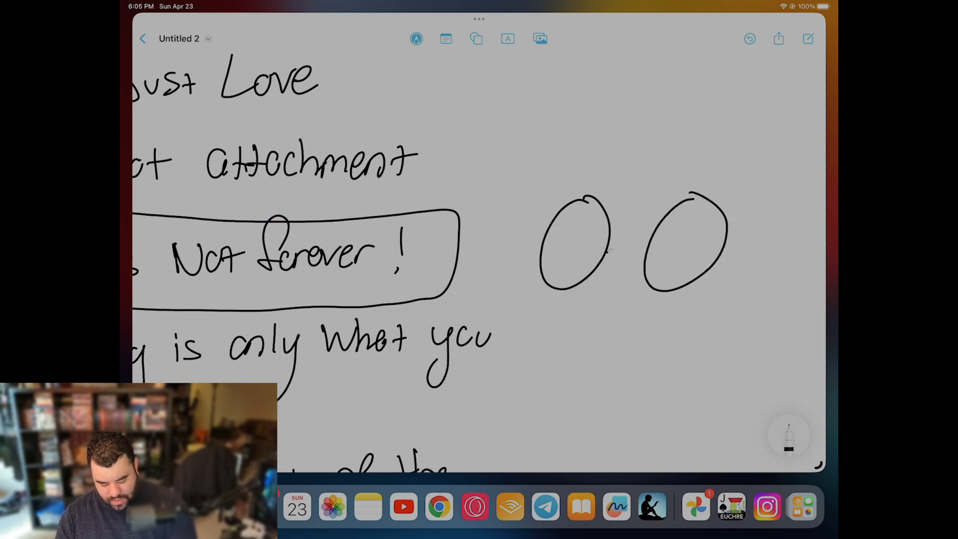
Step: Draw an arrow linking the two circles and write 'Choices' beneath them
left_click_drag(614, 250, 656, 245)
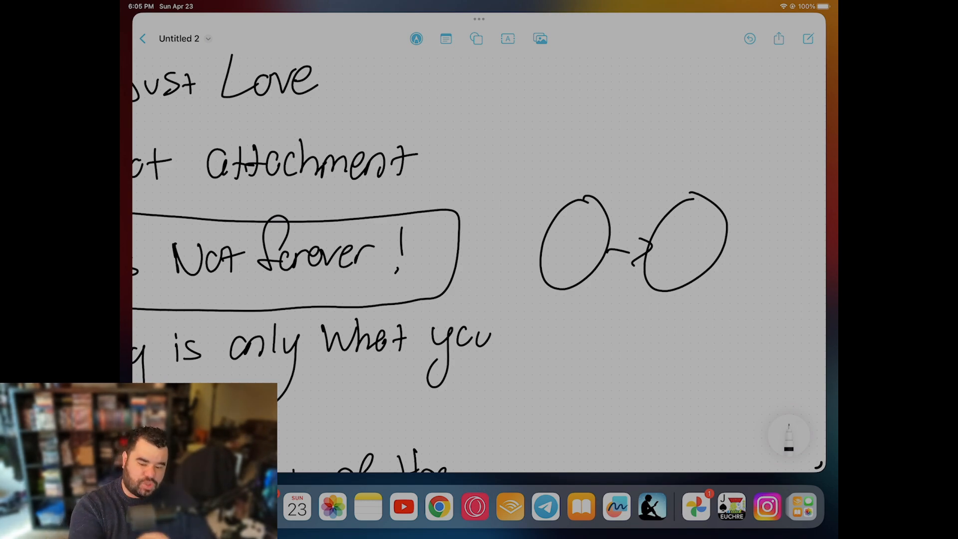
scroll("down", 3)
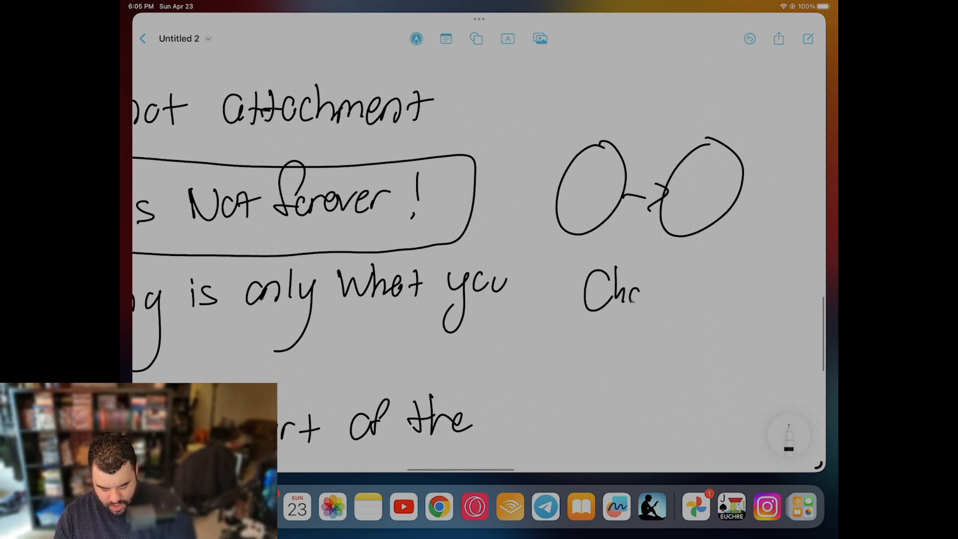
left_click_drag(639, 293, 684, 288)
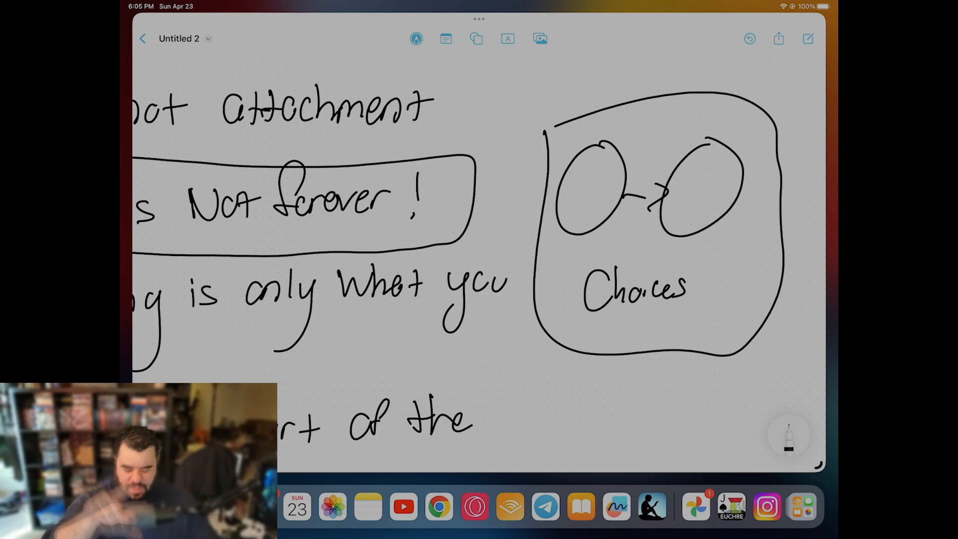
scroll("down", 3)
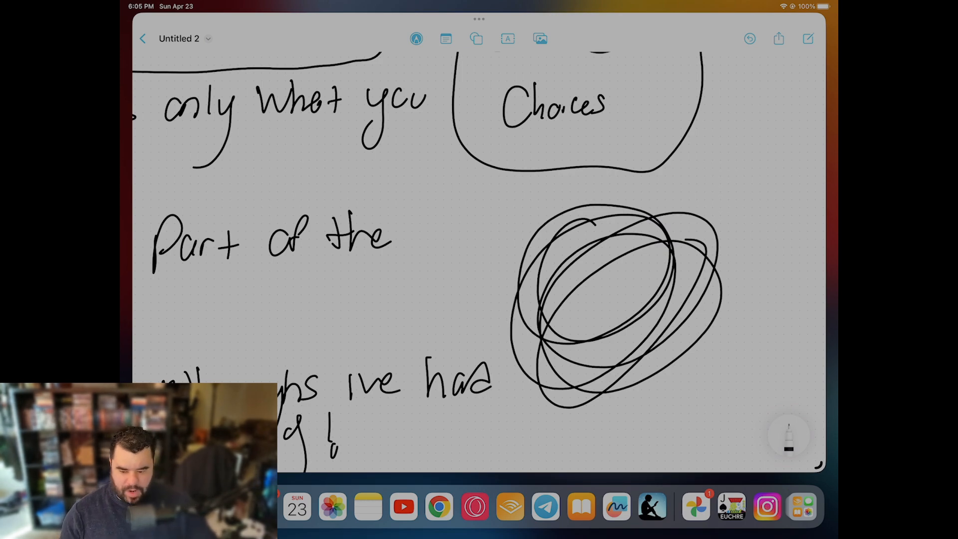
scroll("down", 3)
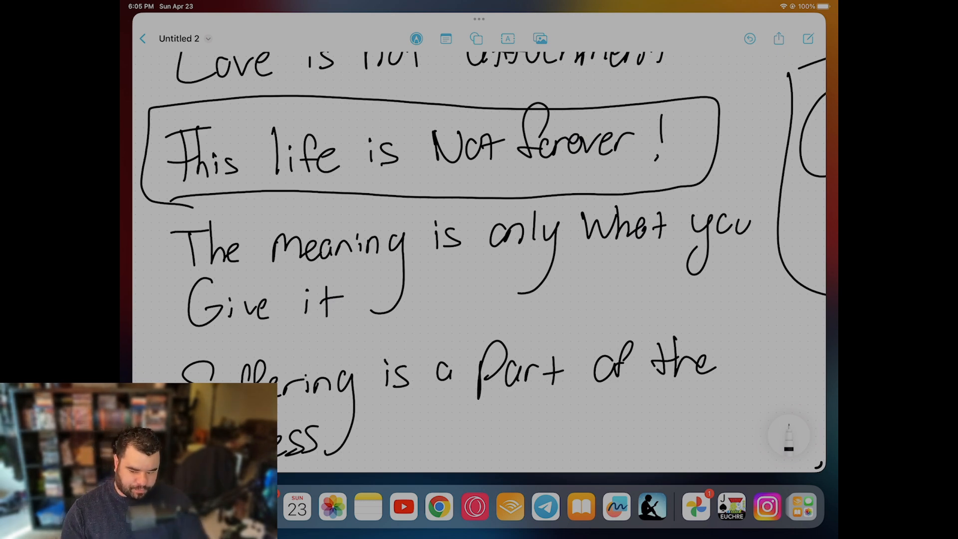
scroll("down", 3)
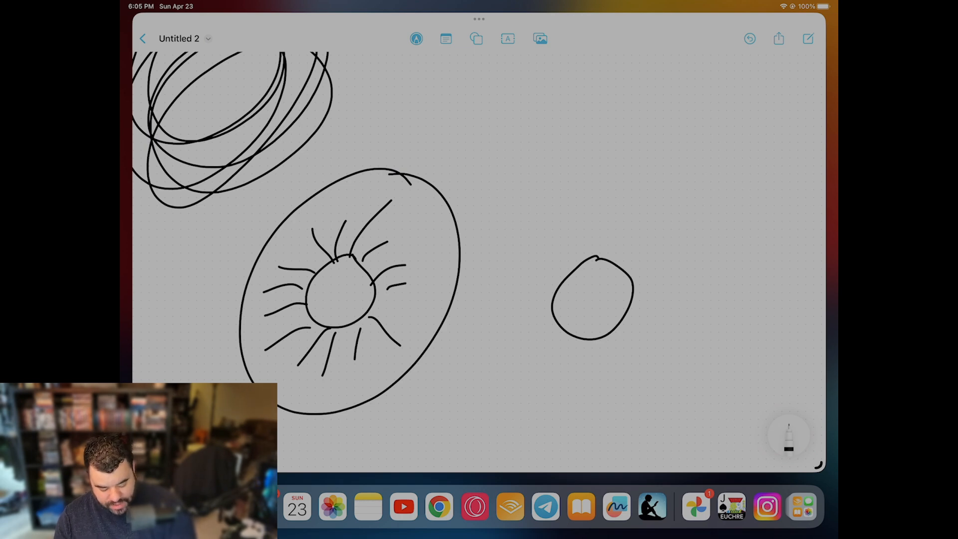
Step: Write a G inside the small inner circle with the pen
left_click_drag(610, 263, 708, 106)
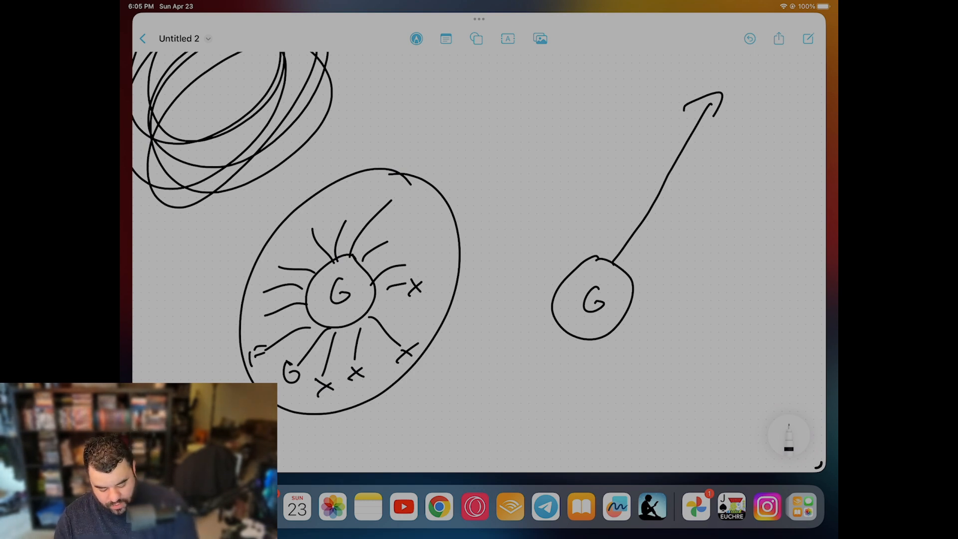
left_click_drag(474, 364, 547, 321)
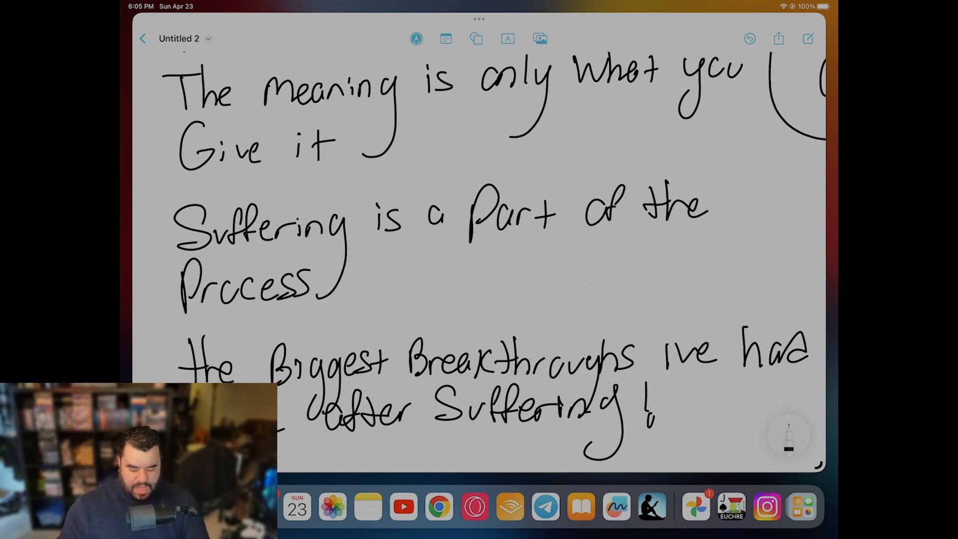
scroll("down", 3)
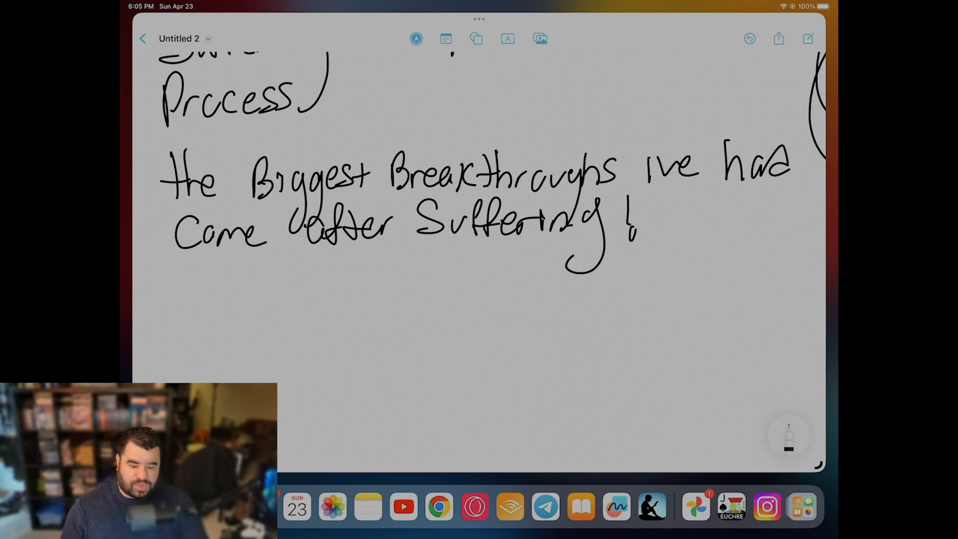
scroll("down", 3)
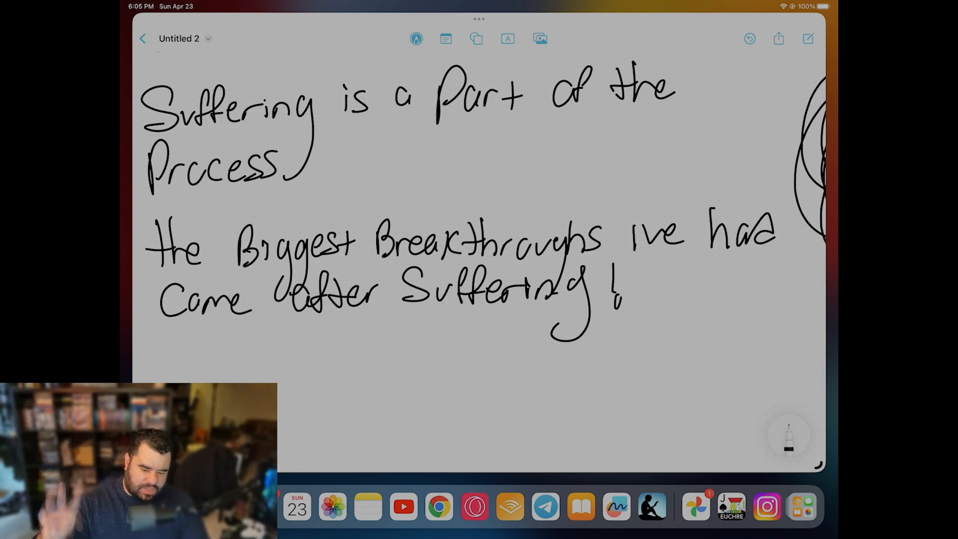
scroll("down", 3)
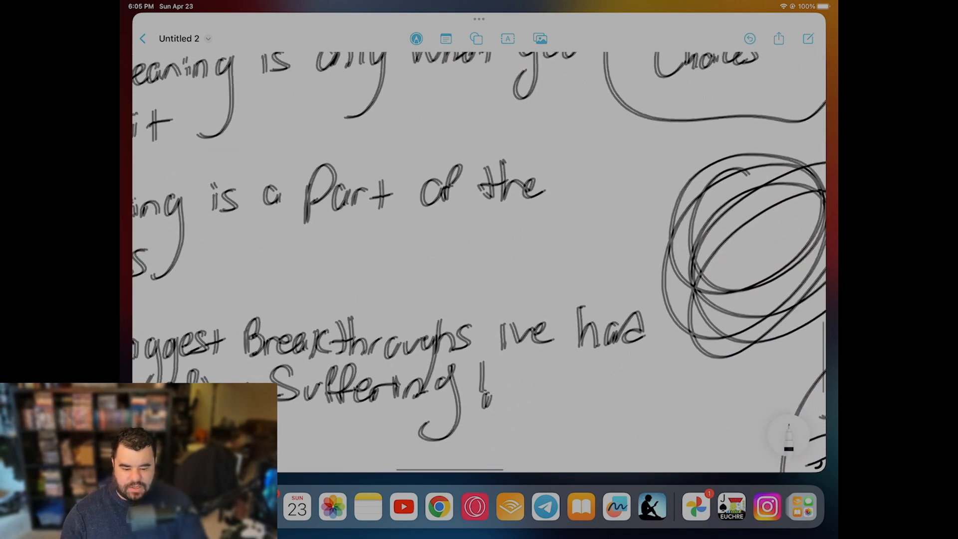
Step: Swipe past the Choices box and scribble to bring up the 6 Pillars diagram
scroll("down", 3)
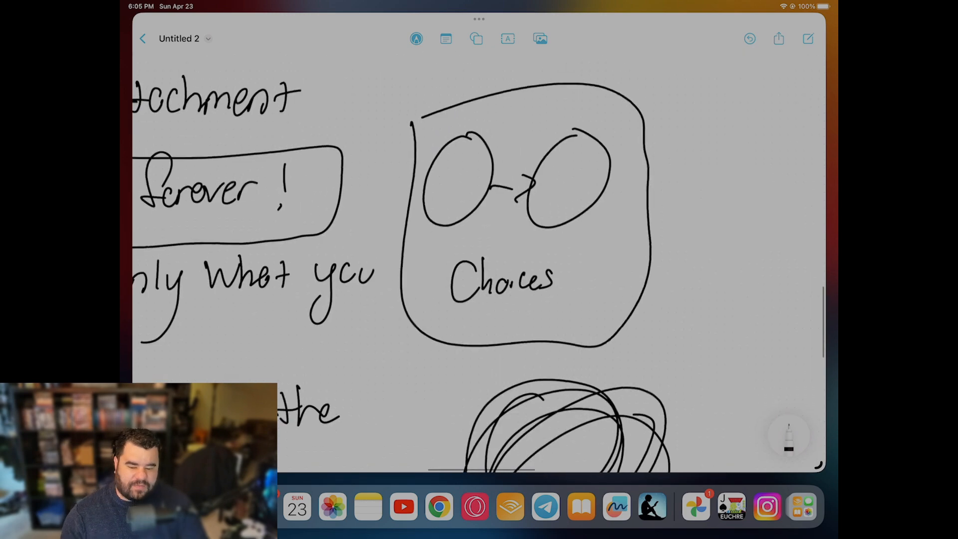
scroll("down", 3)
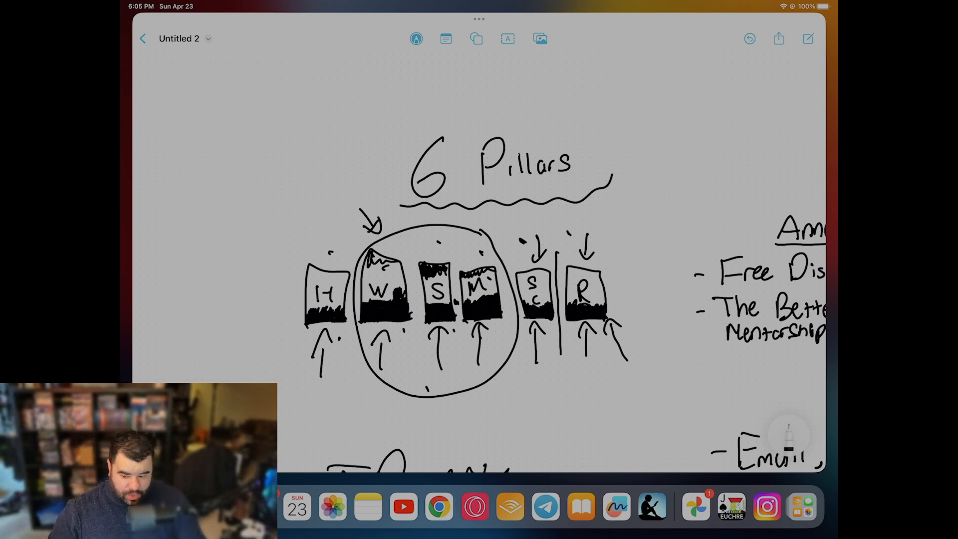
Step: Draw a hand-drawn arrow pointing at 'Money' under the mentorship program in Announcements
scroll("down", 3)
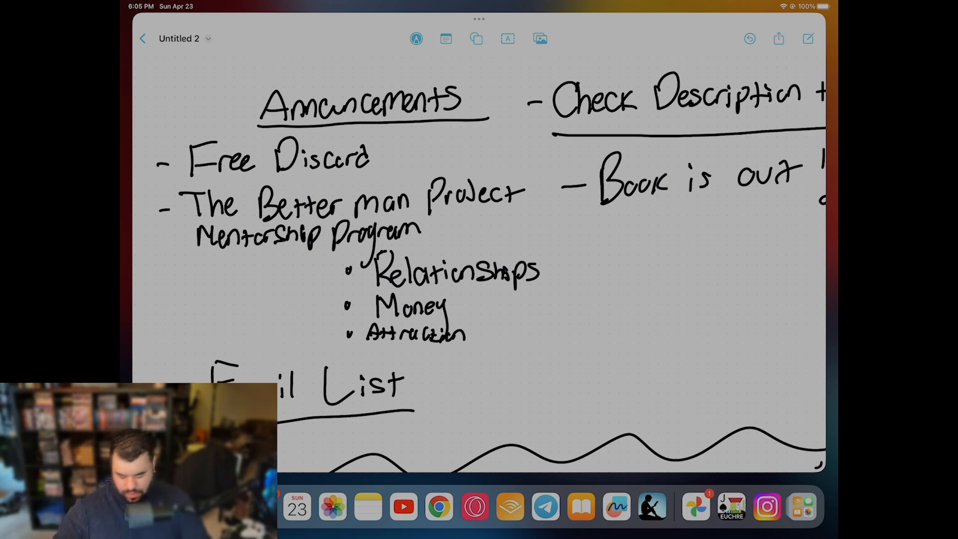
left_click_drag(489, 304, 461, 306)
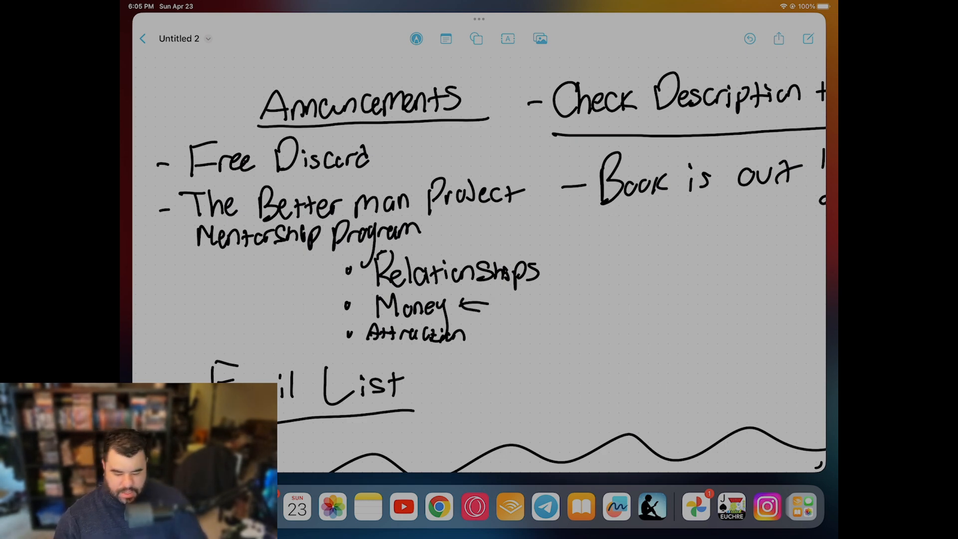